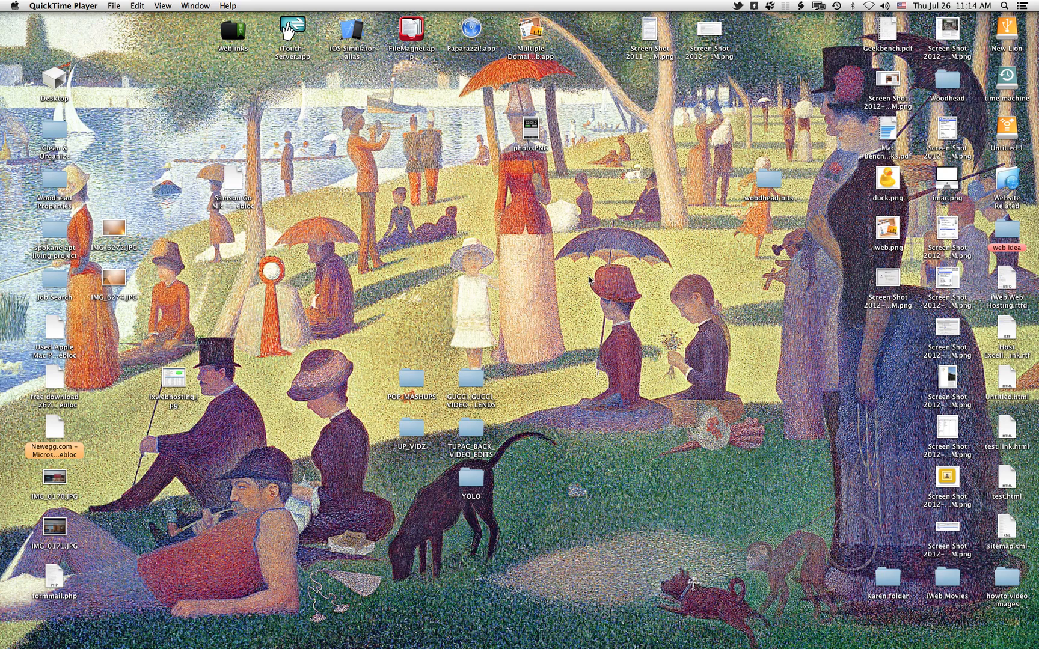
mouse_move(21, 20)
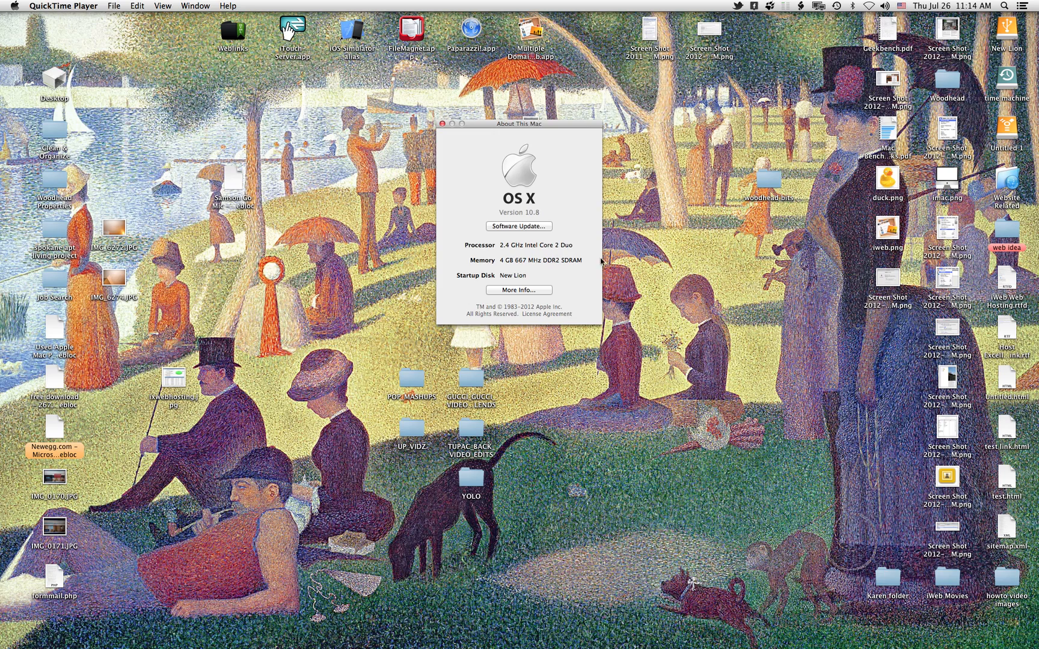
mouse_move(540, 303)
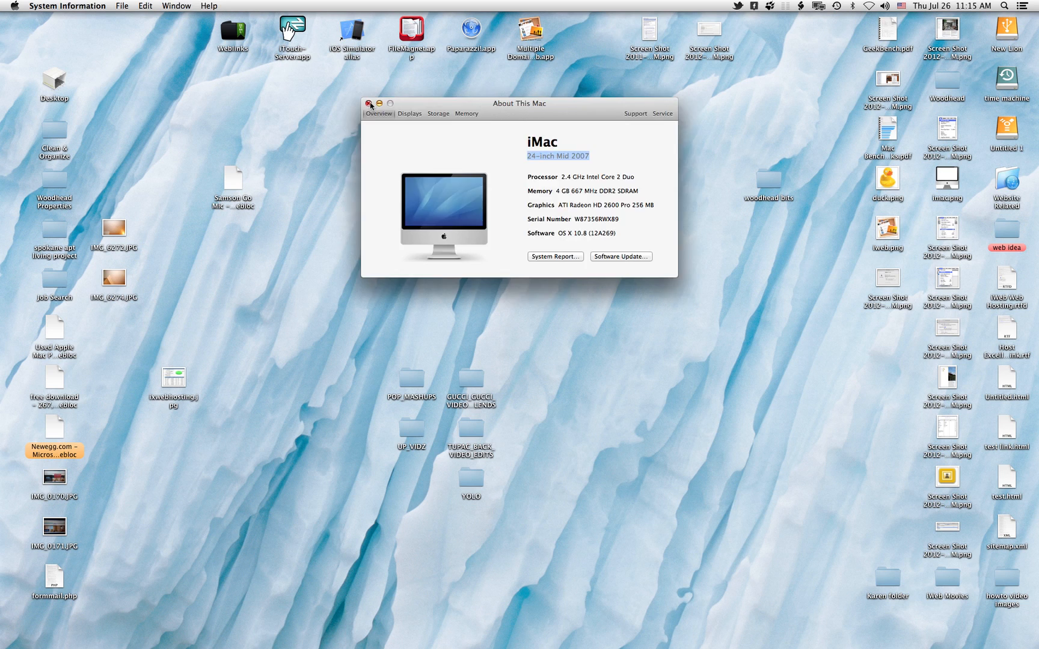
Launch the multiple-domain iWeb launcher and open the existing jeff_Affiliate.sites2 domain file
click(369, 104)
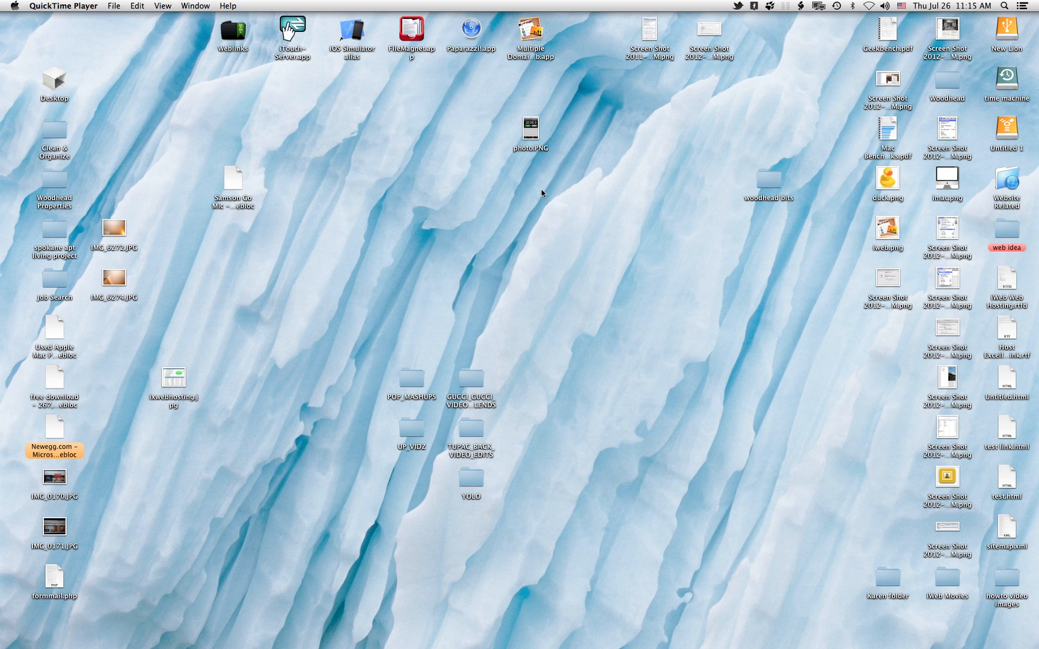
mouse_move(323, 525)
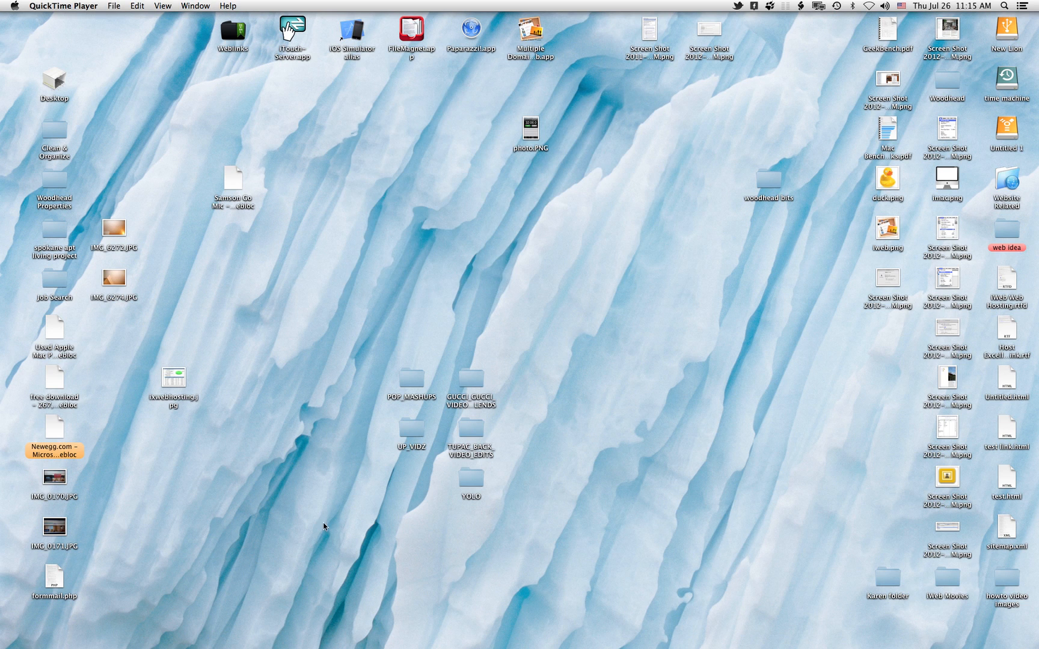
mouse_move(477, 350)
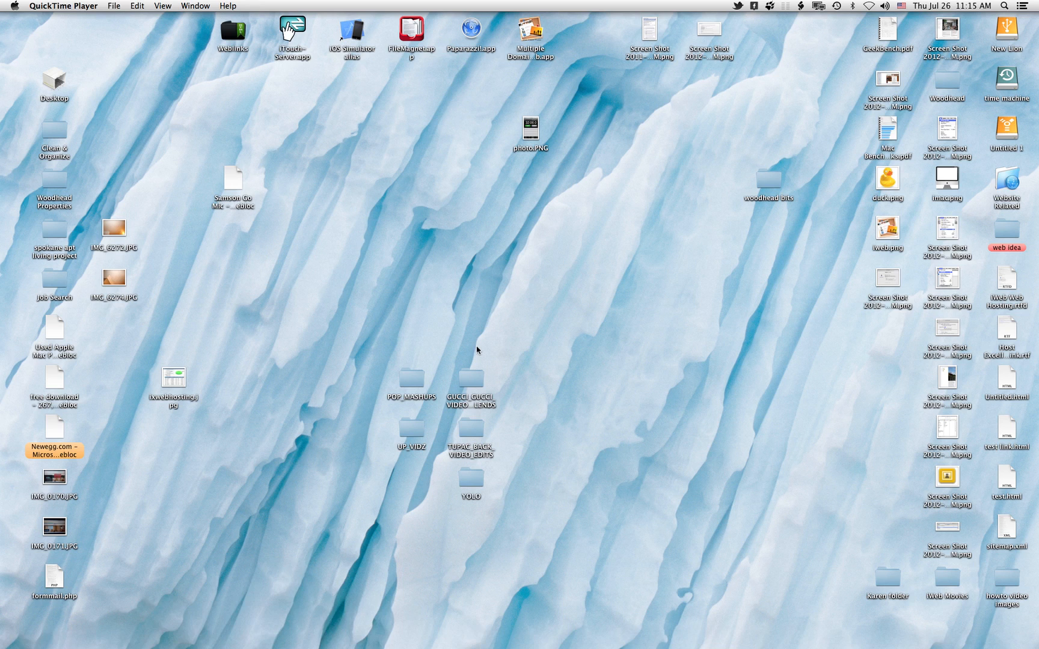
mouse_move(631, 187)
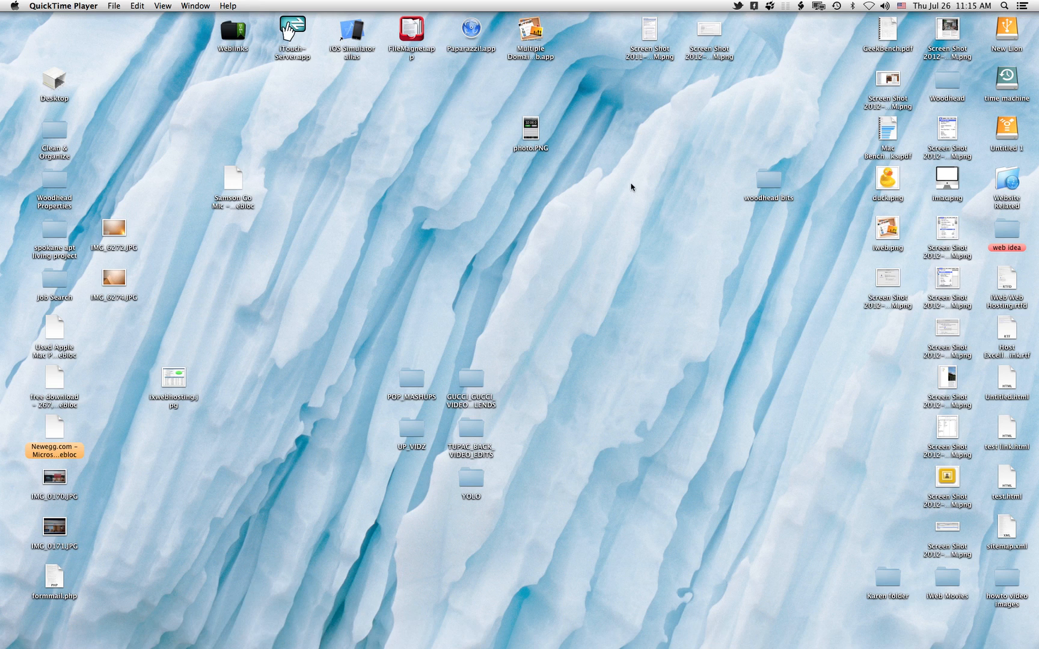
mouse_move(585, 78)
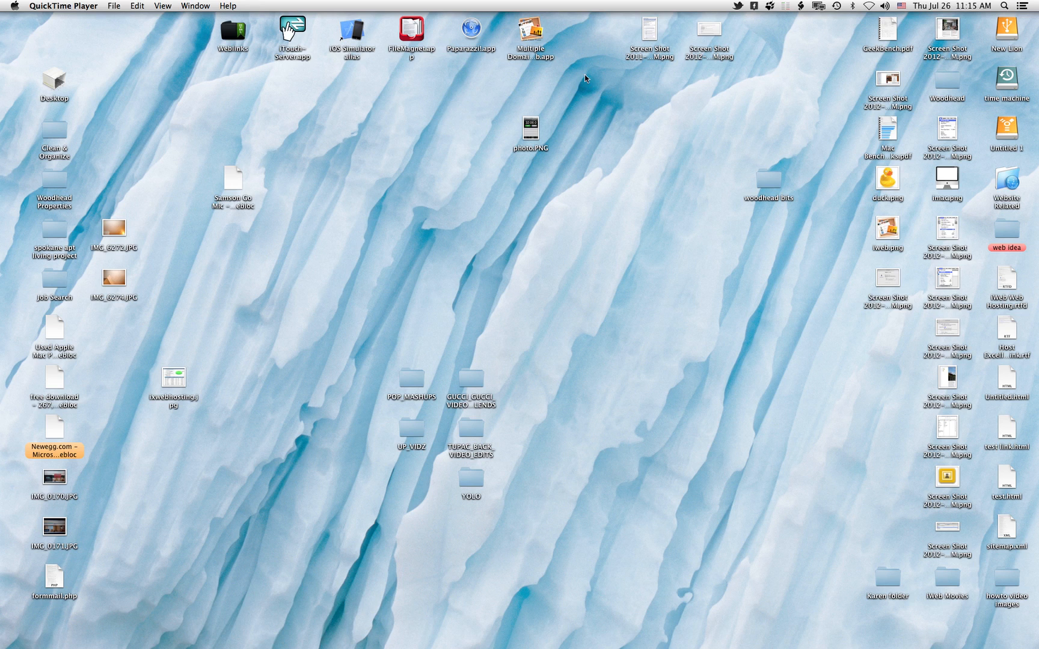
mouse_move(528, 62)
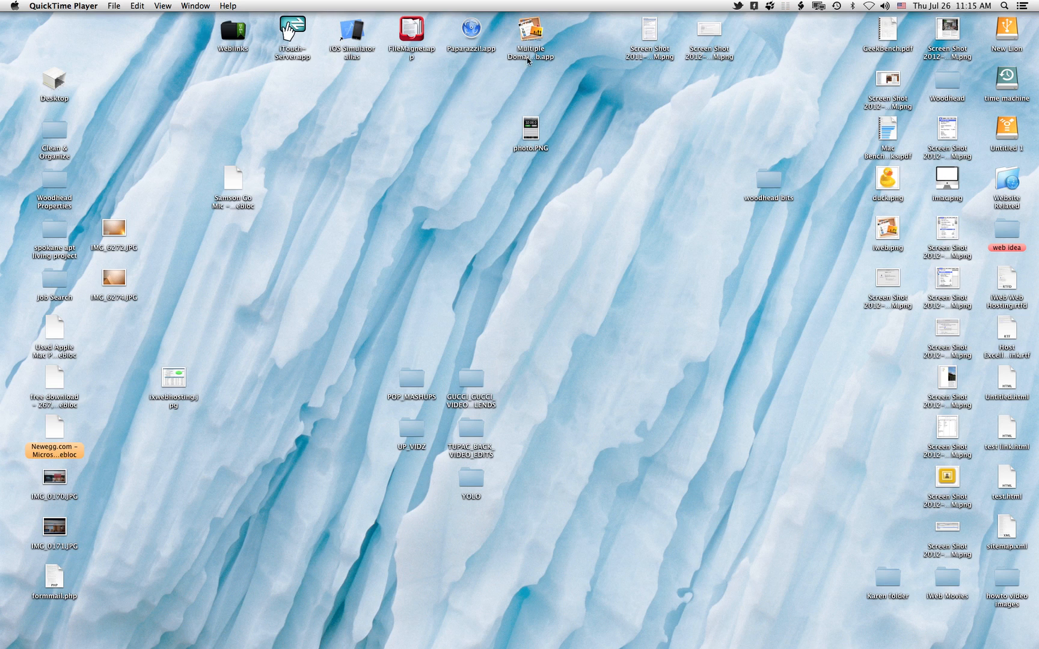
click(529, 36)
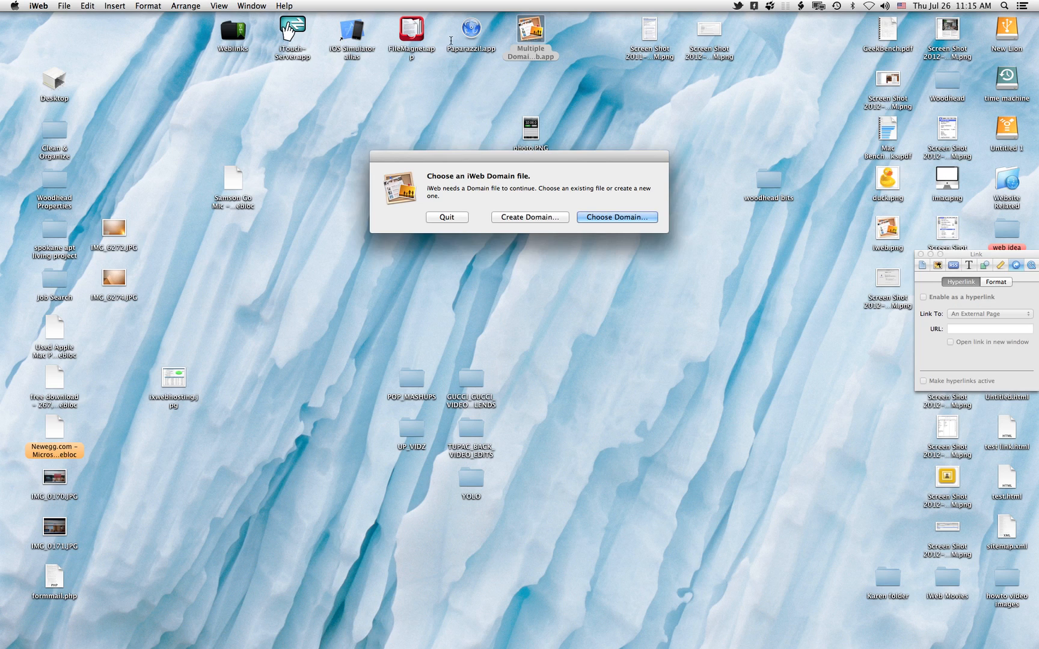
click(615, 217)
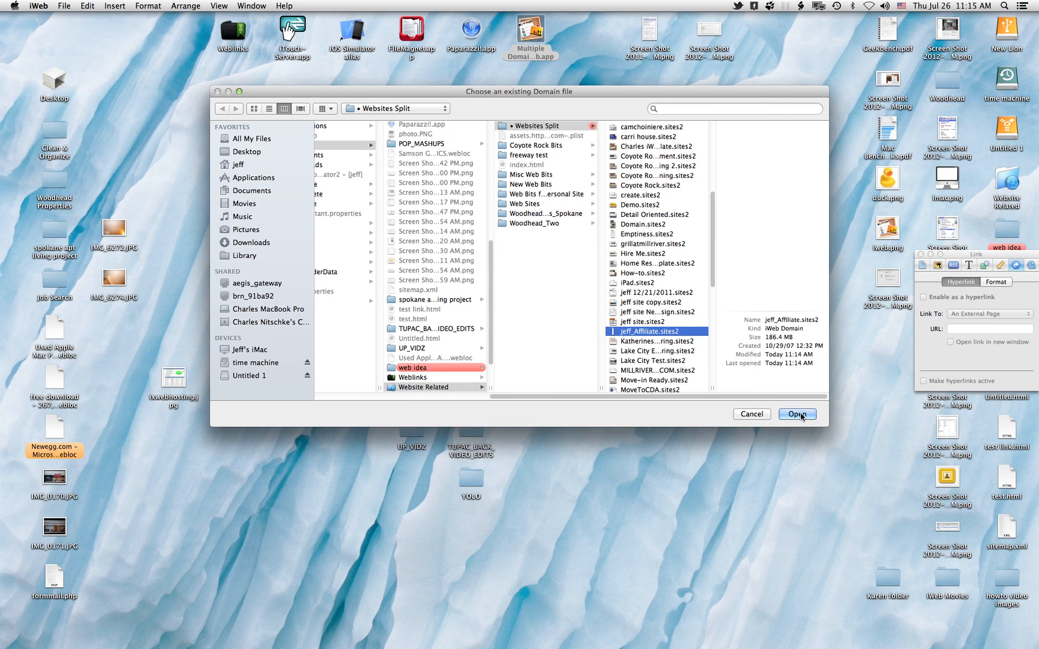
click(796, 413)
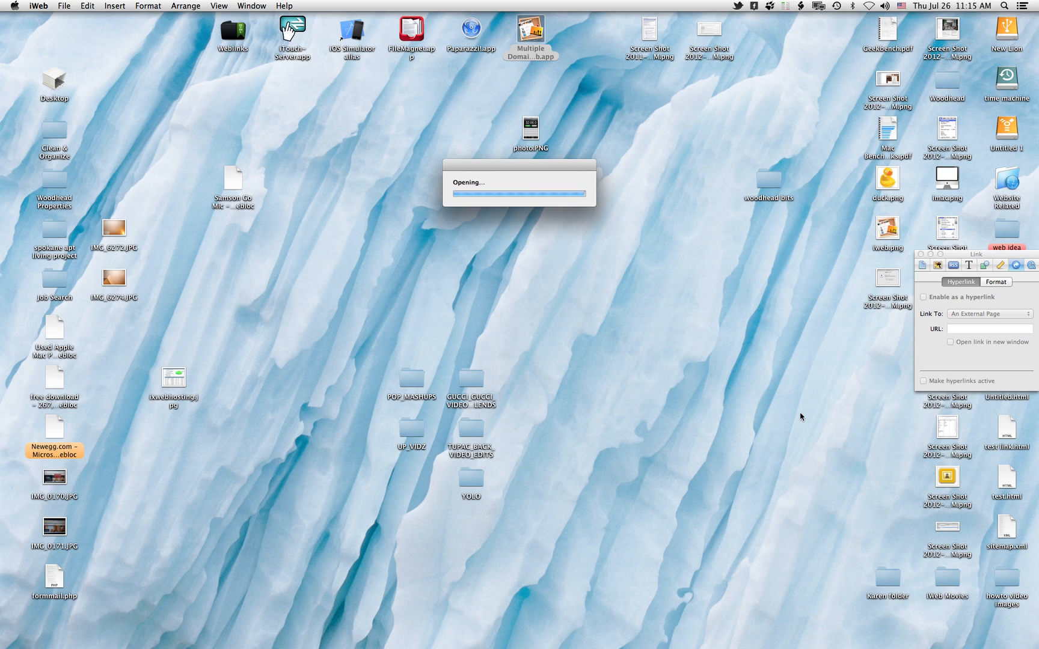
mouse_move(647, 360)
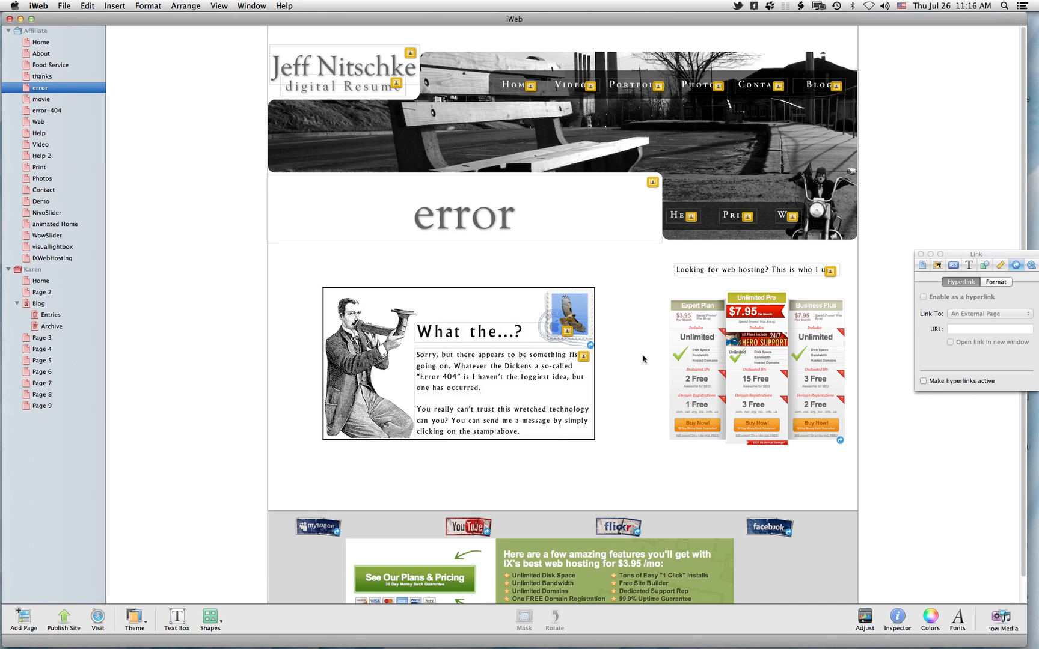
mouse_move(304, 277)
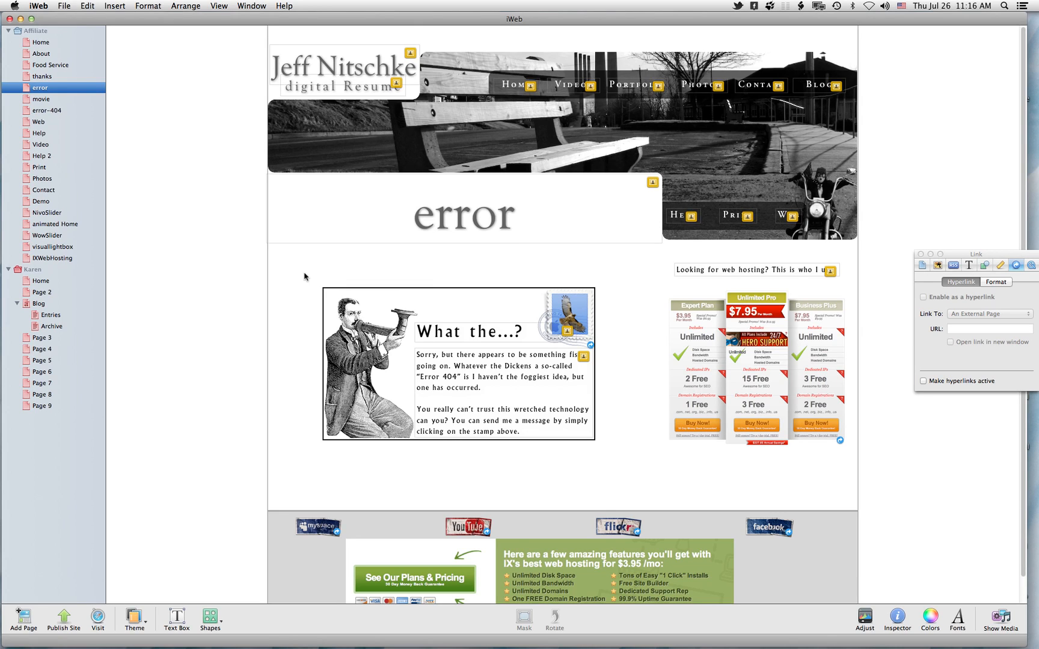
mouse_move(38, 42)
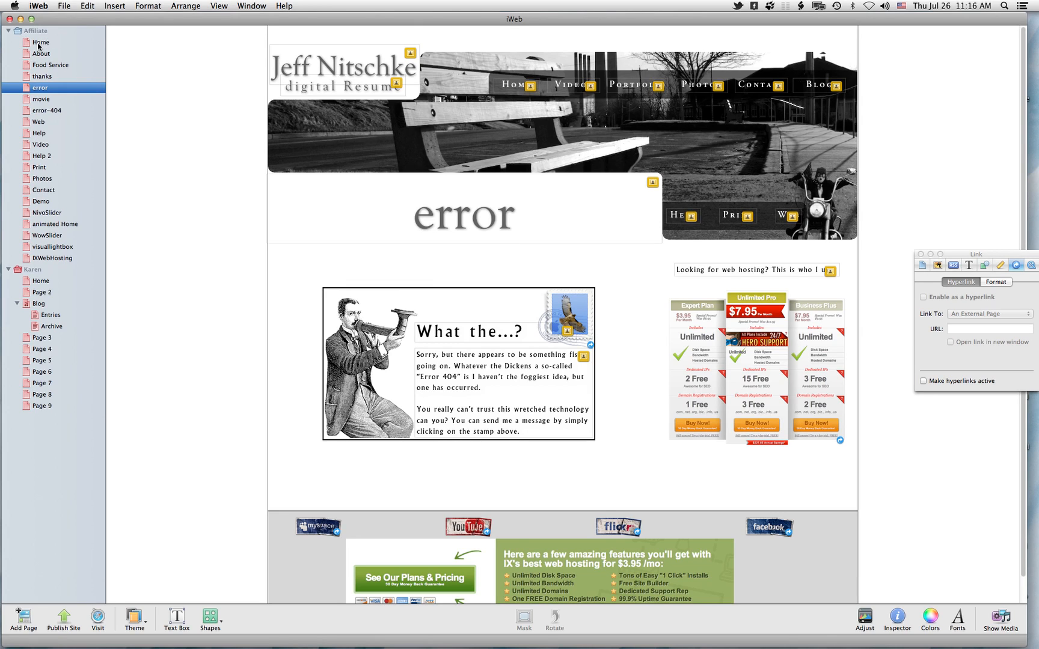
Show the Affiliate site's Home page from the left sidebar
click(41, 42)
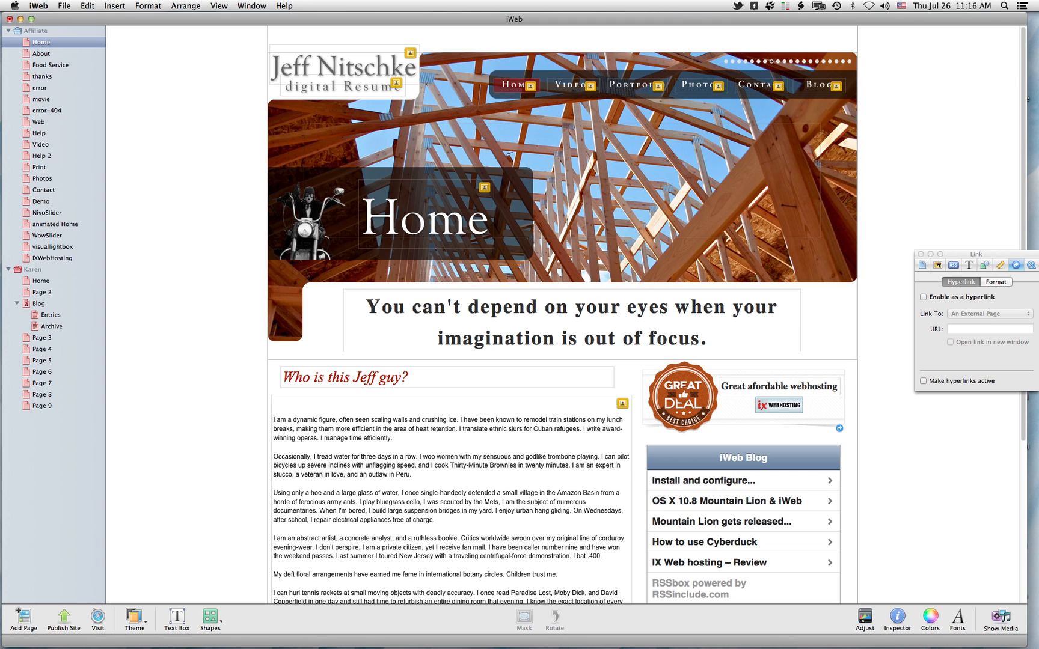
Dictate new opening sentences into the 'Who is this Jeff guy?' body text, then quit iWeb
click(271, 400)
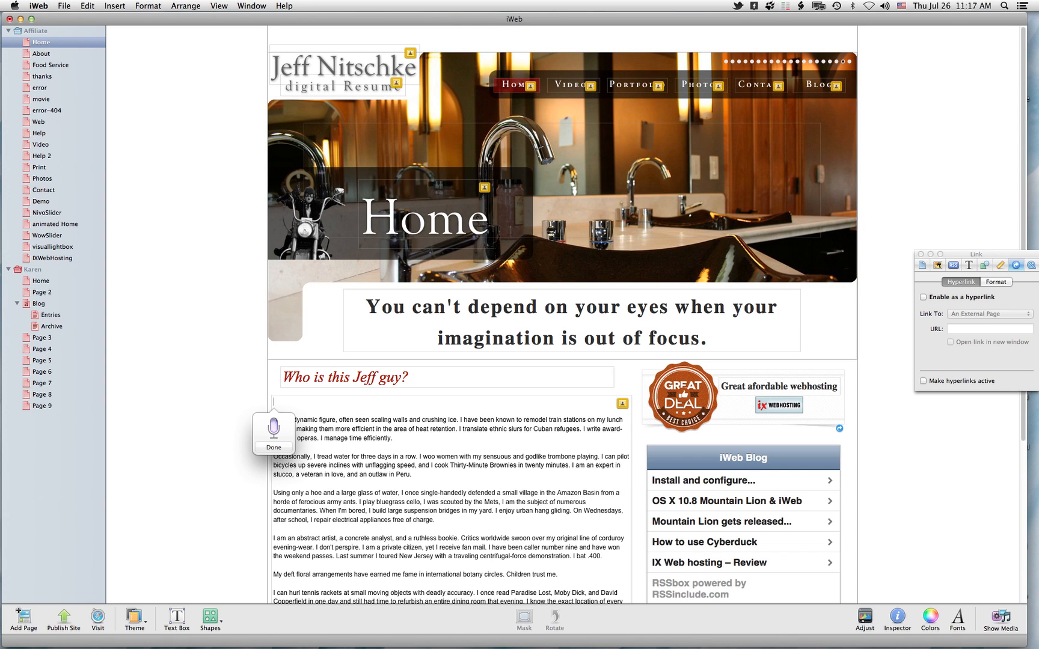
click(11, 18)
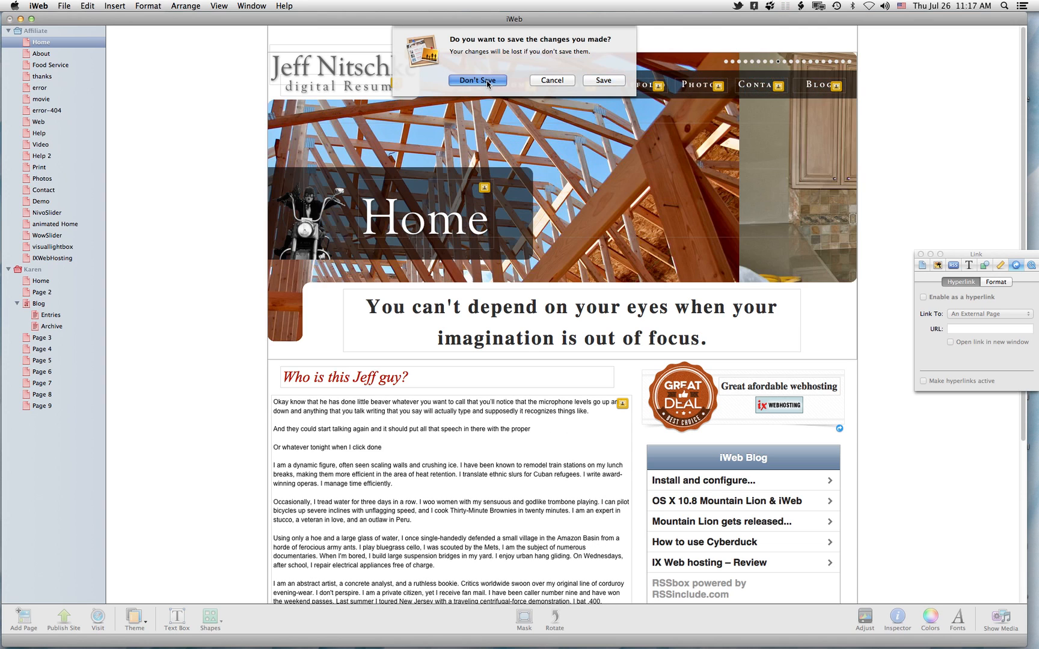
Discard the Home page edits with Don't Save, returning to the Finder desktop
click(476, 80)
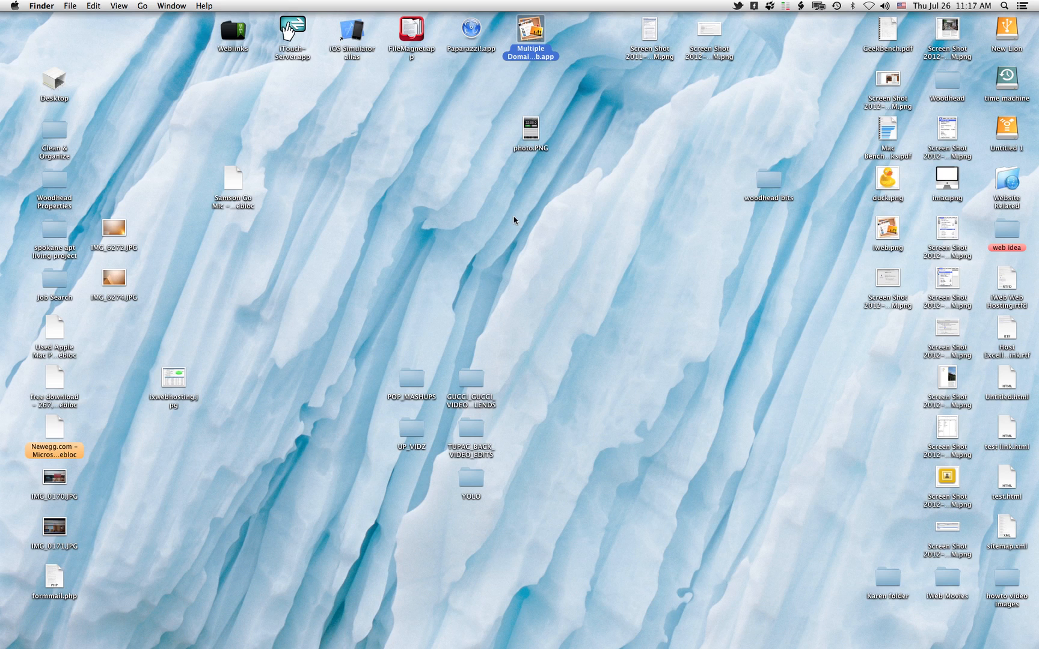
mouse_move(505, 217)
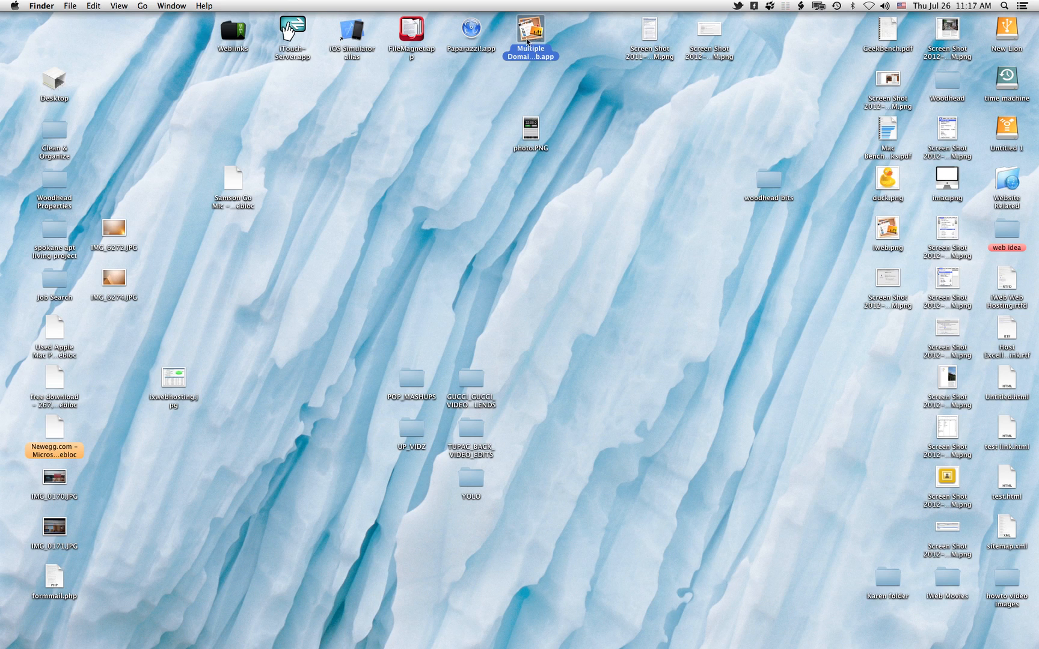
mouse_move(530, 34)
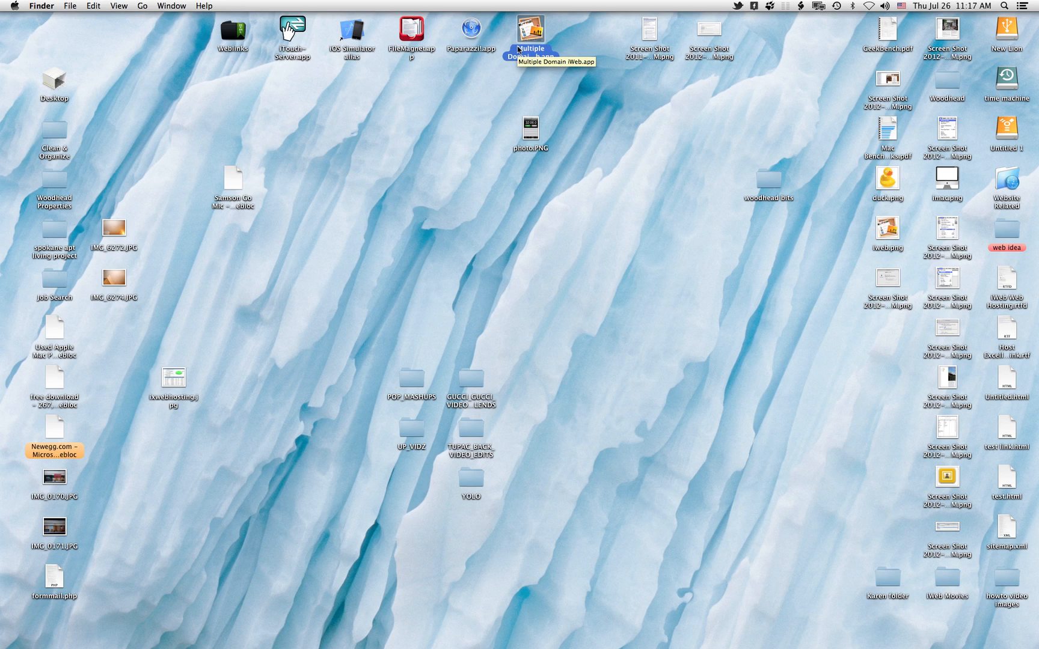